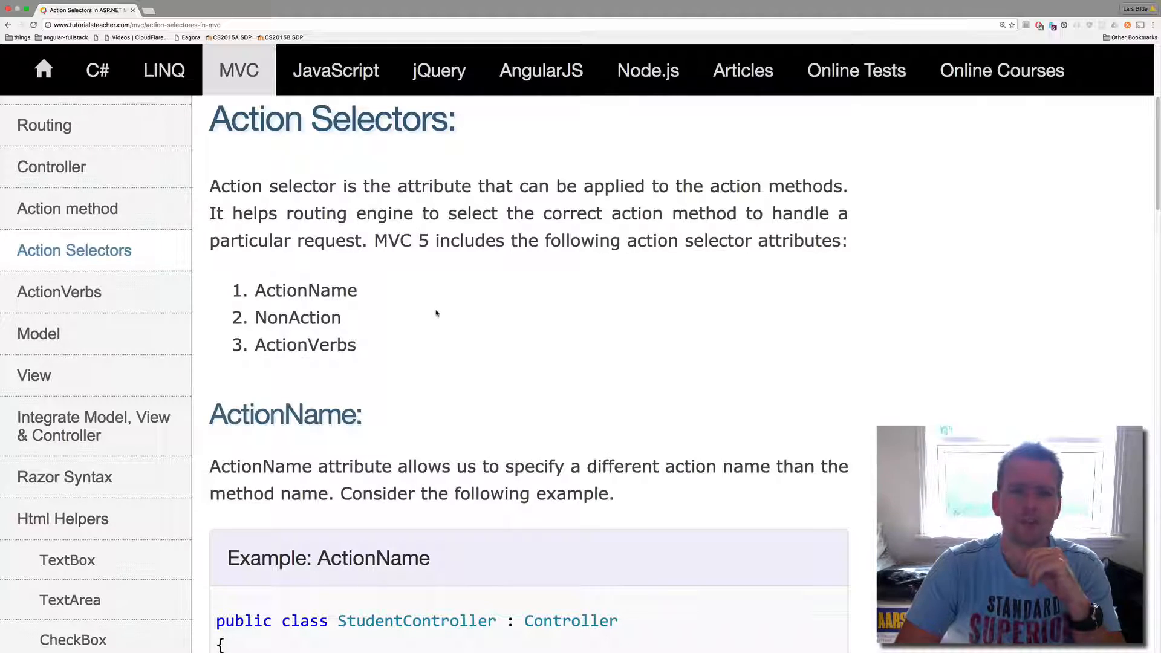
Switch to the localhost Chrome window showing Person/id/100 with id 100 Name Gurli.
{"action": "scroll", "scroll_direction": "down", "scroll_amount": 3}
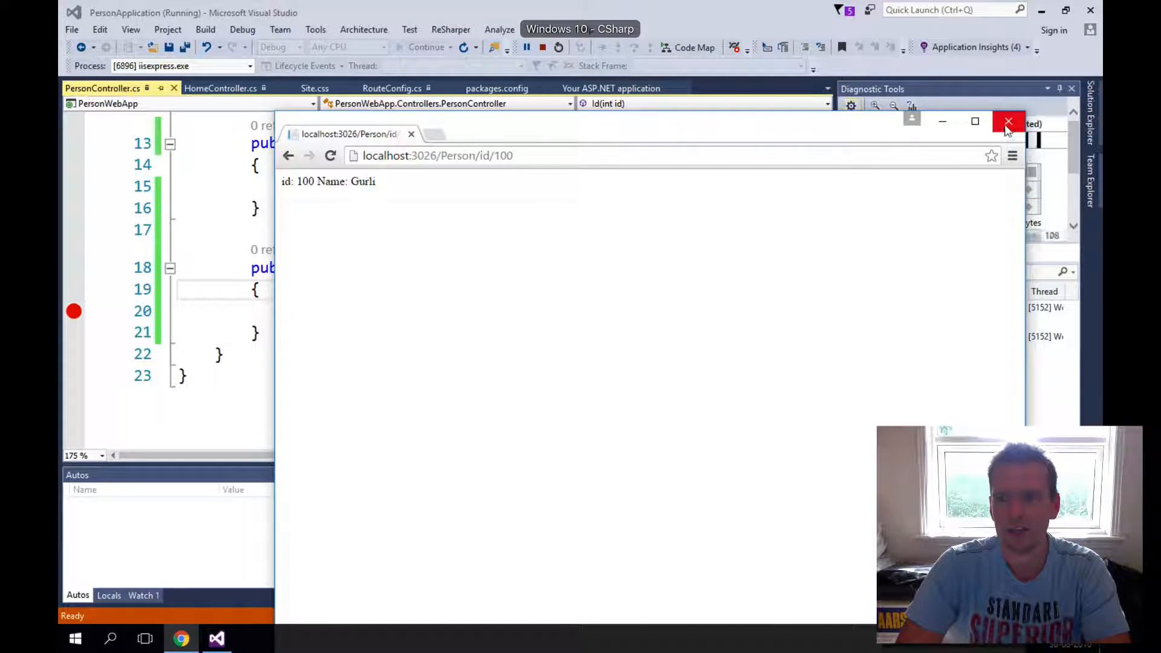
Stop the app, add [ActionName("FindById")] above Id(int id), and relaunch in Chrome.
{"action": "left_click", "coordinate": [1009, 121]}
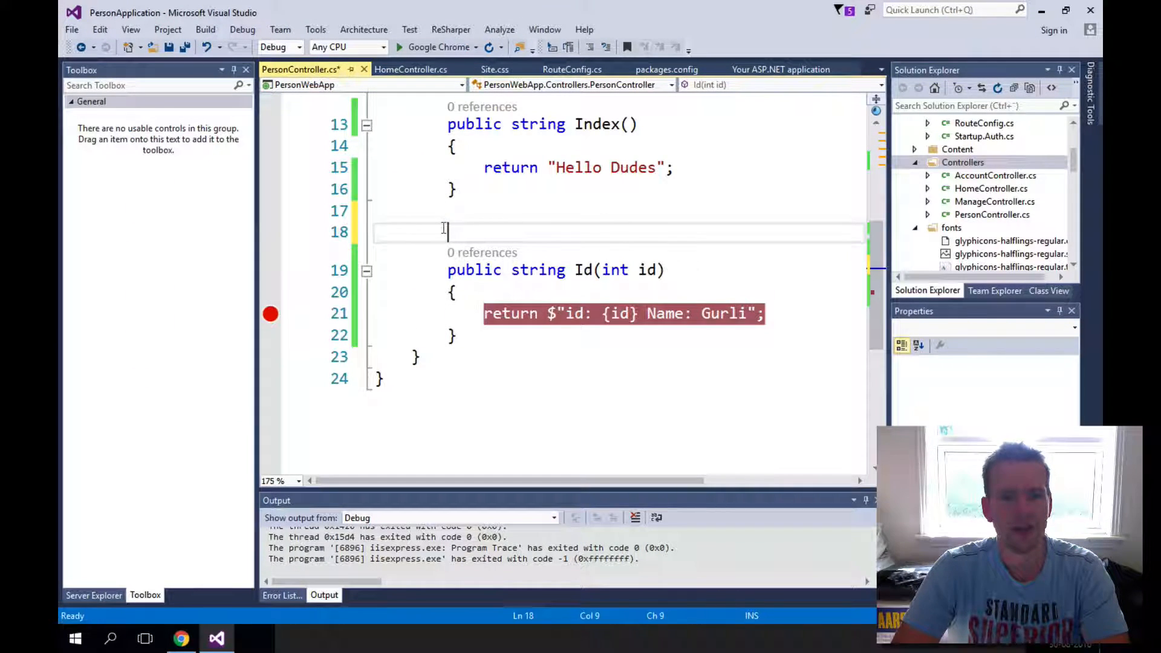
{"action": "type", "text": "[ActionName(\"find\")]"}
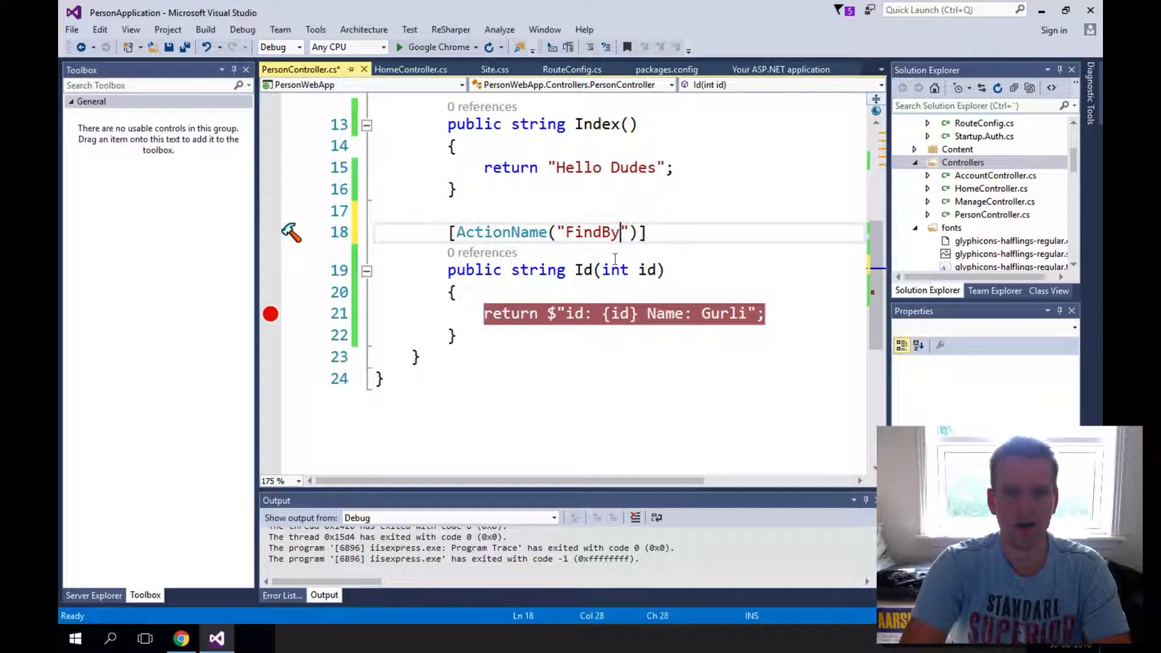
{"action": "type", "text": "Id"}
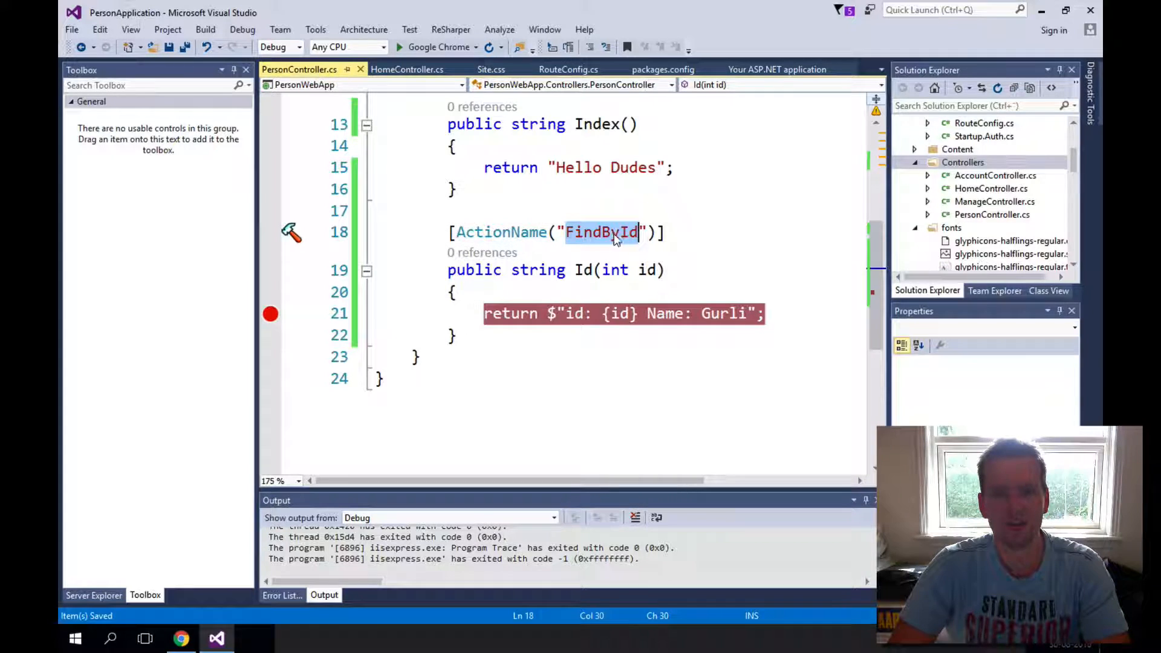
{"action": "left_click", "coordinate": [399, 47]}
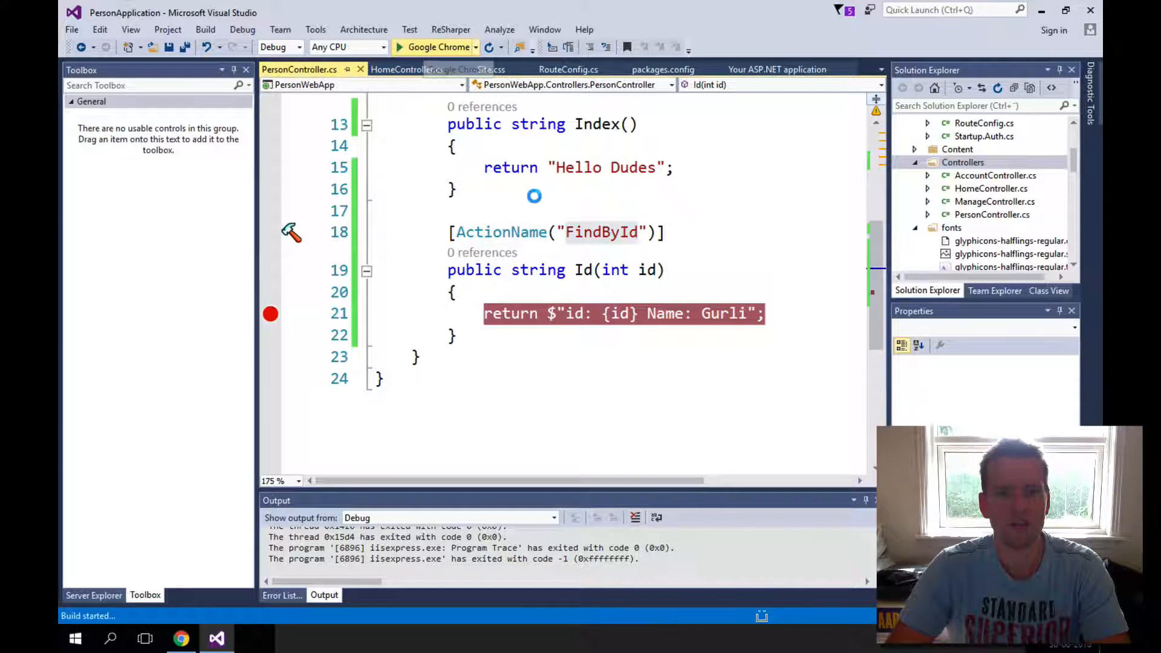
Browse to localhost:3026/Person/FindById/100 and verify it shows id 100 Name Gurli.
{"action": "left_click", "coordinate": [400, 47]}
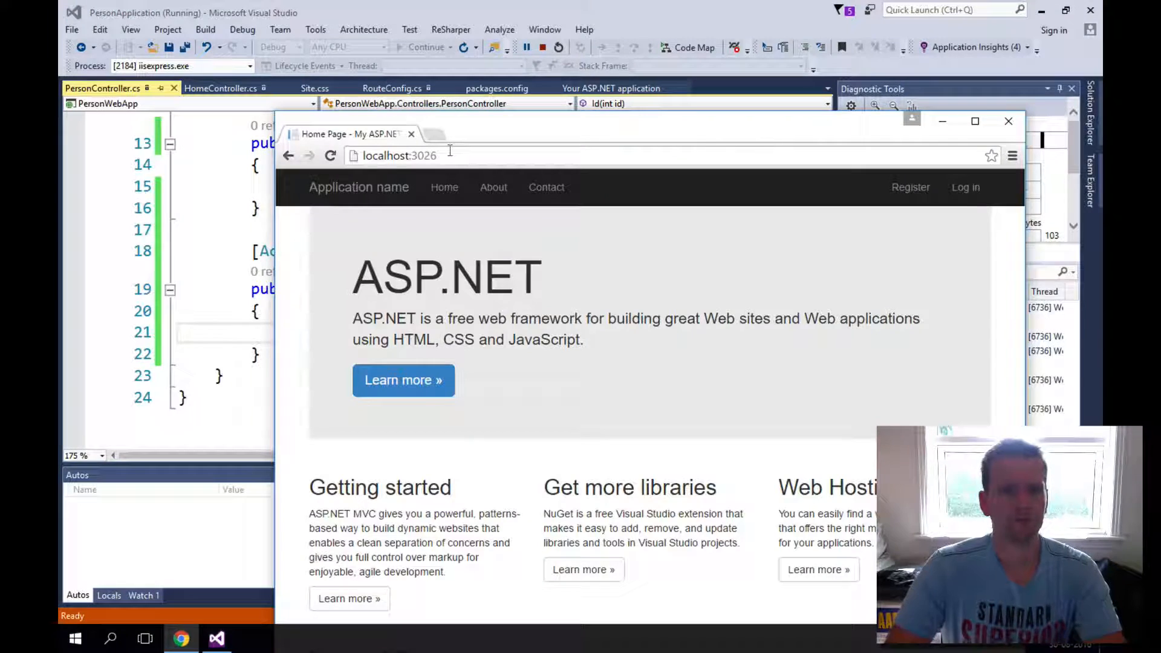
{"action": "left_click", "coordinate": [398, 156]}
{"action": "type", "text": "/Person/FindById/100"}
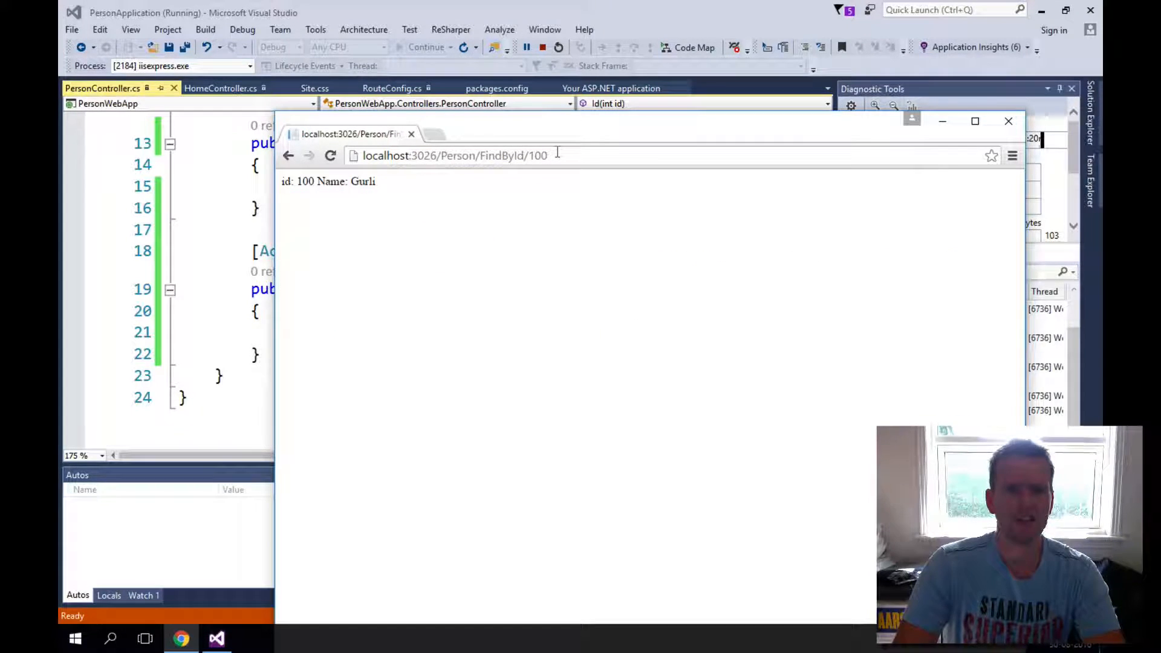
{"action": "double_click", "coordinate": [502, 155]}
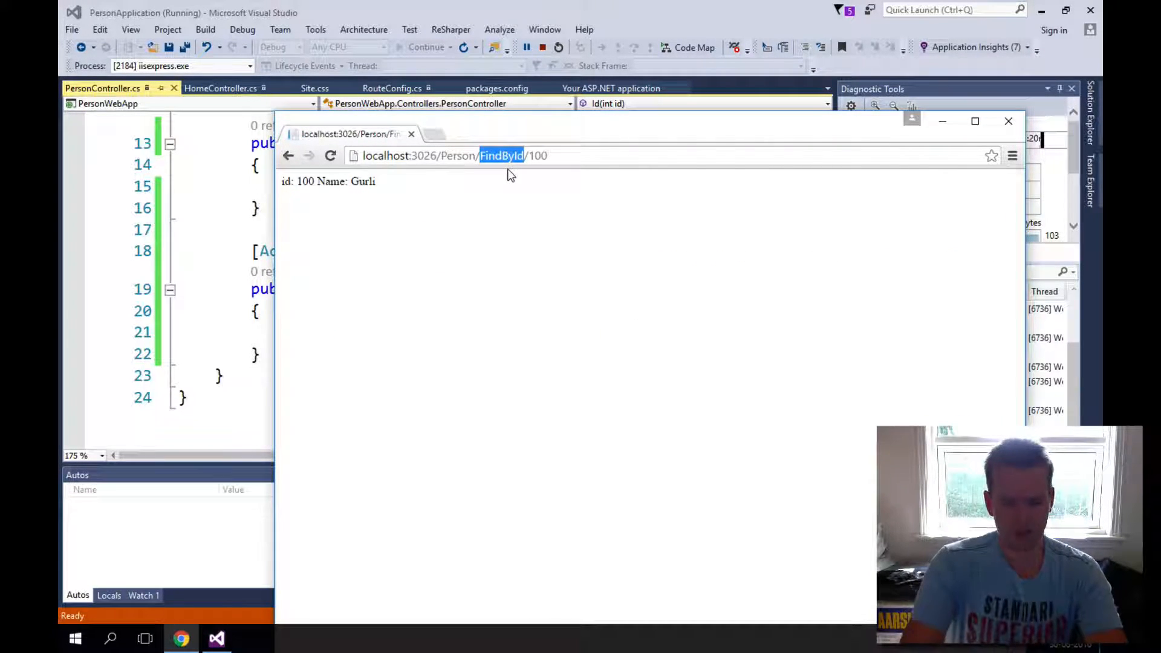
{"action": "type", "text": "fui"}
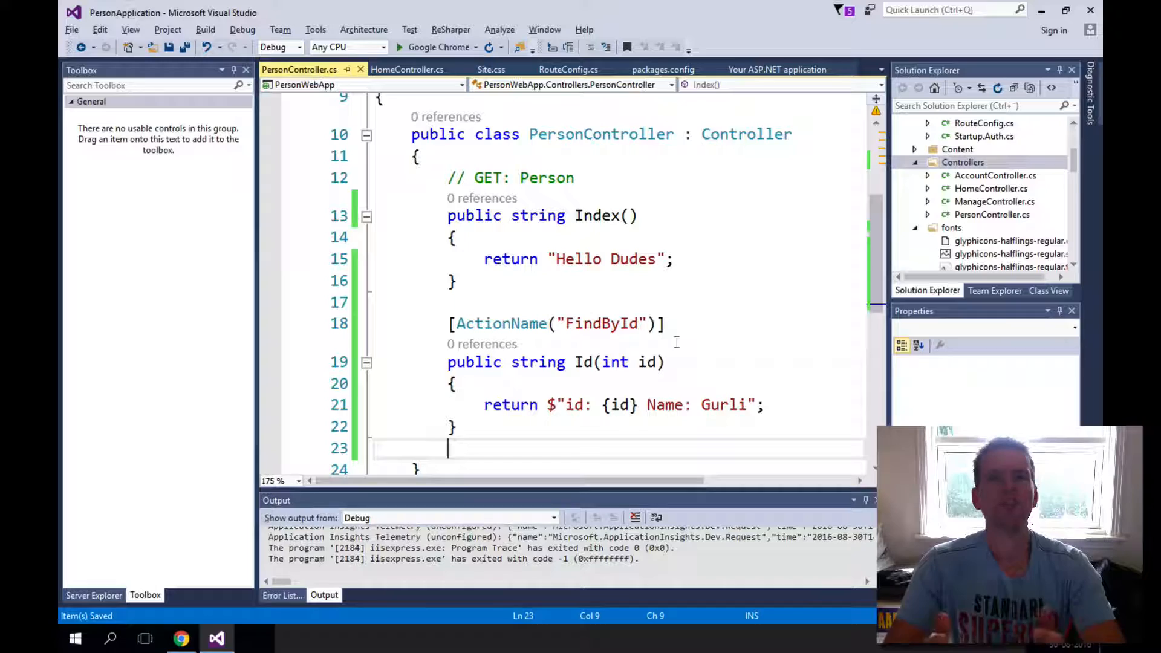
Add public string GetData(int id) returning $"id: {id} Name: Gurli".
{"action": "key", "text": "enter"}
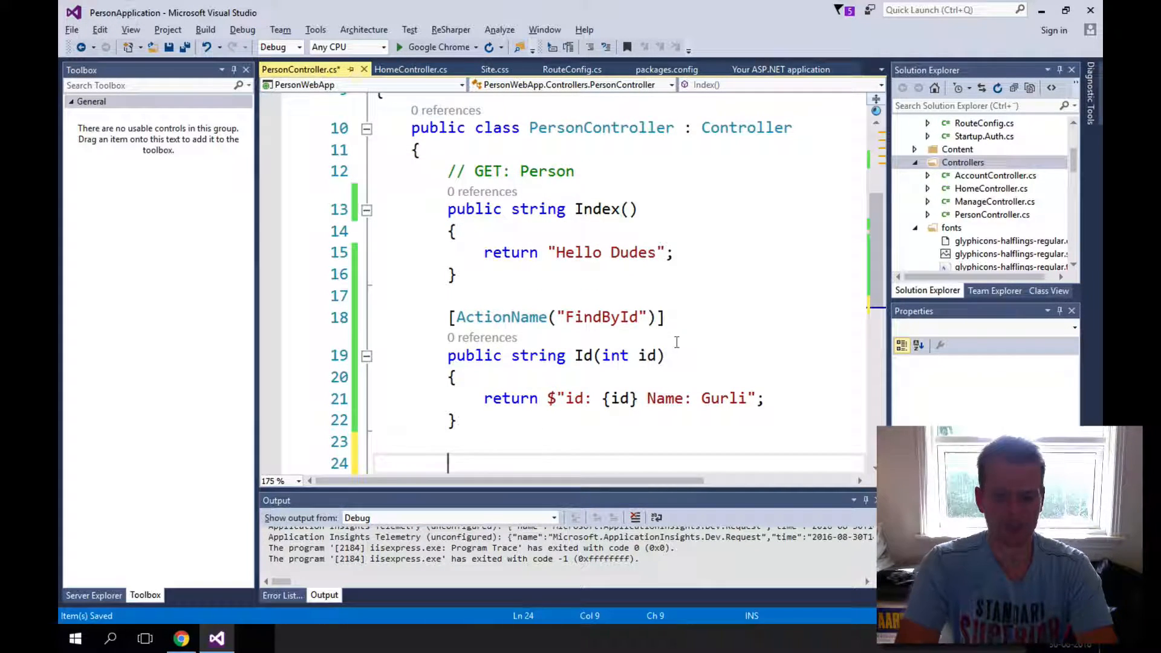
{"action": "type", "text": "public"}
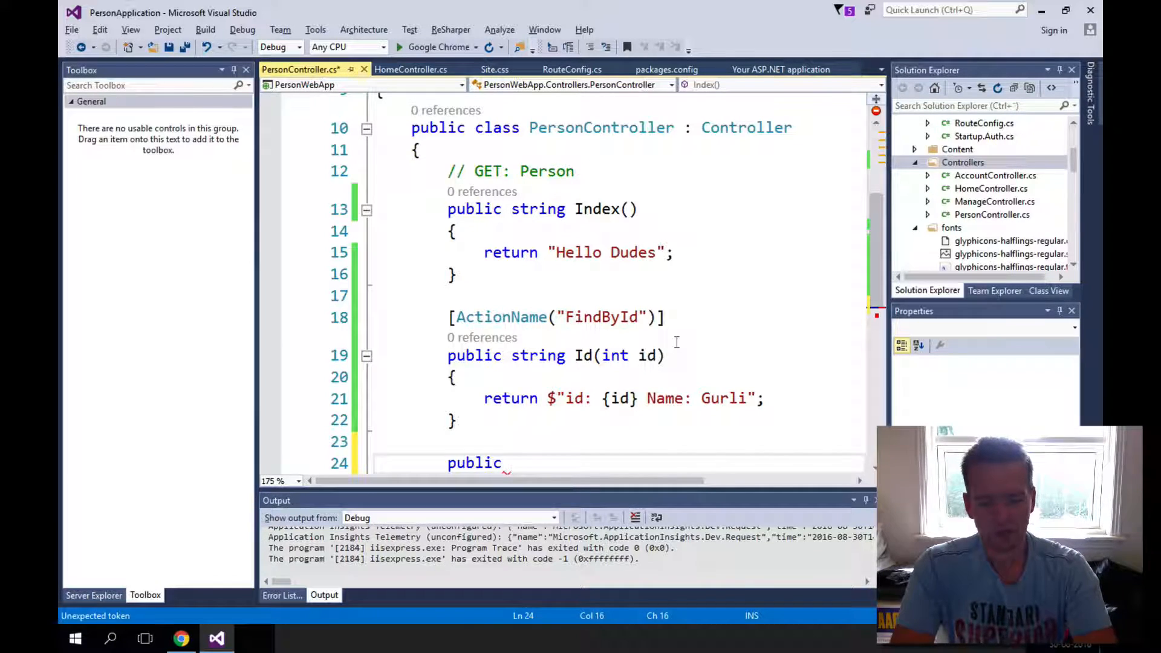
{"action": "type", "text": "string"}
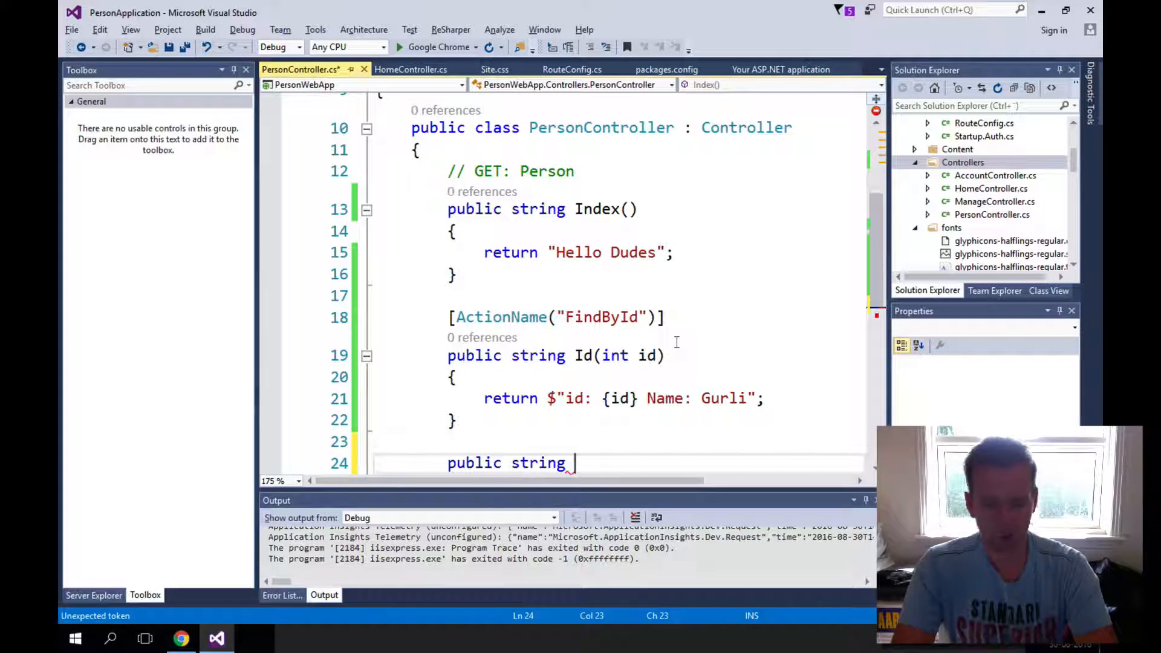
{"action": "type", "text": "GetData("}
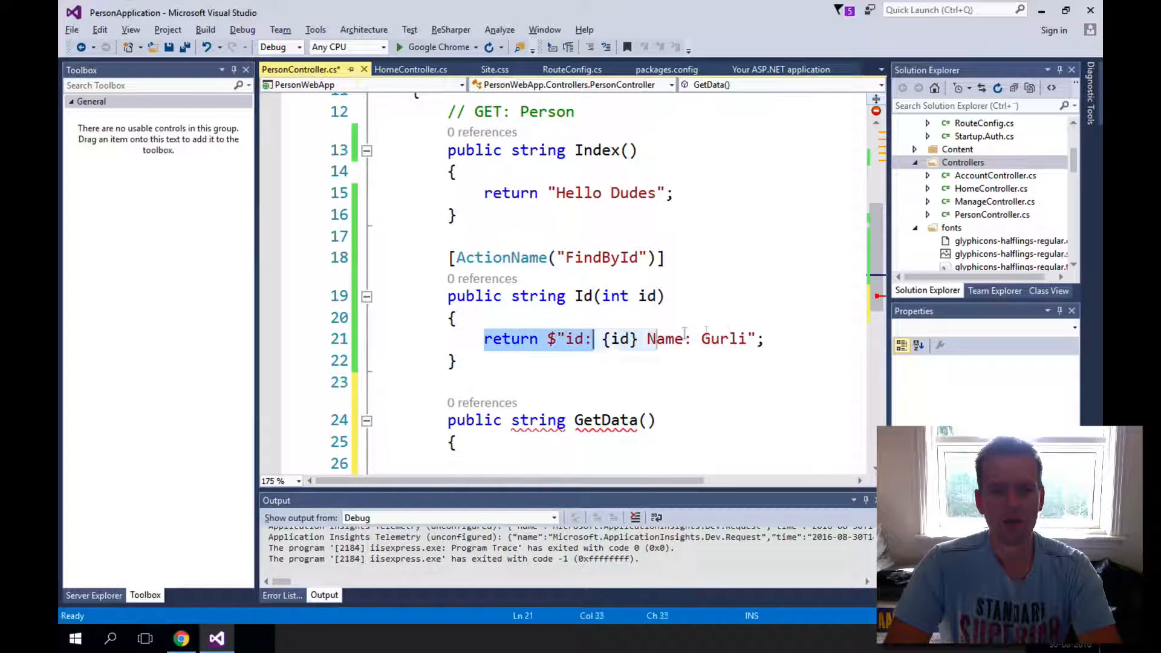
{"action": "type", "text": "return $\"id: {id} Name: Gurli\";"}
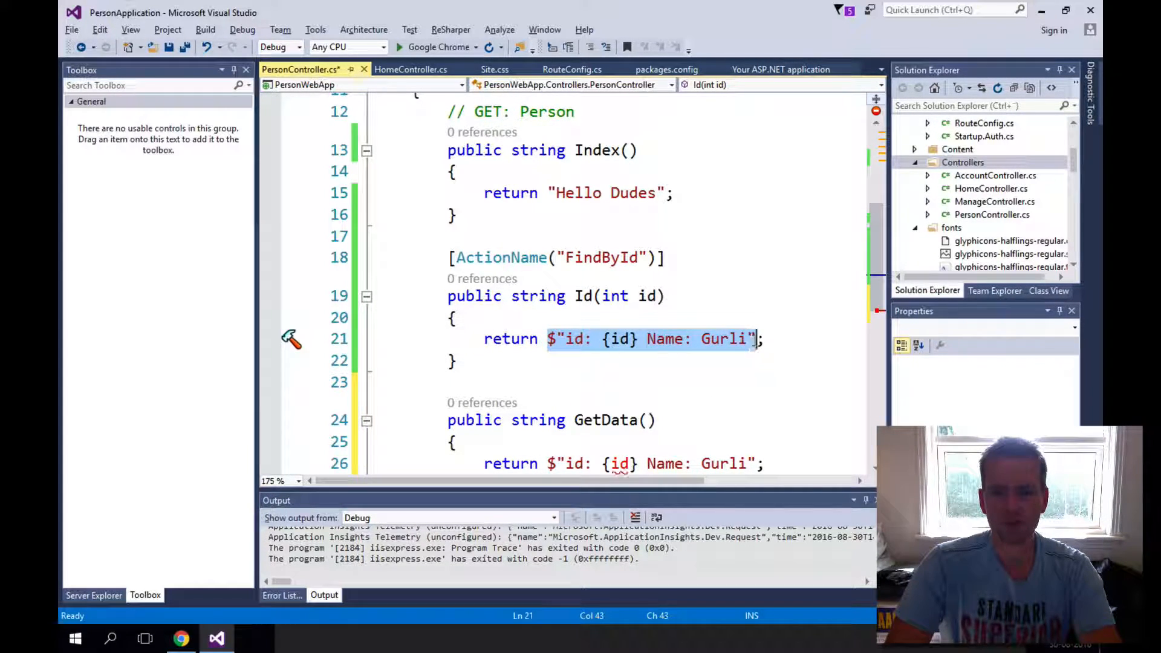
Make the Id action return GetData(id) instead of the string.
{"action": "key", "text": "Delete"}
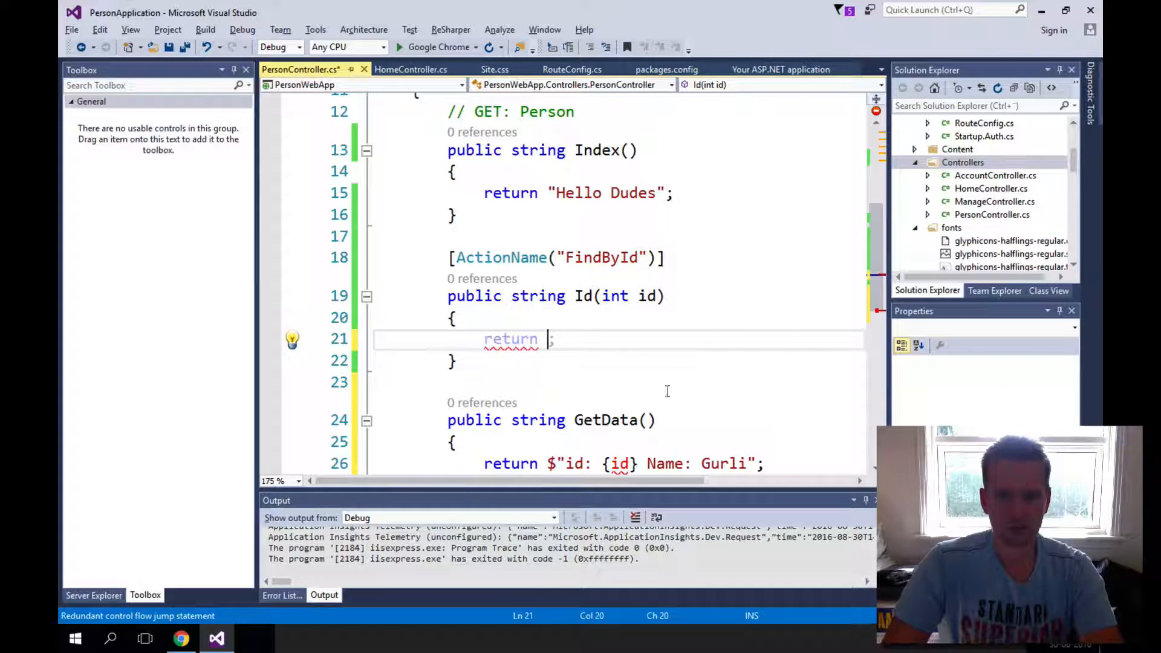
{"action": "type", "text": "int id"}
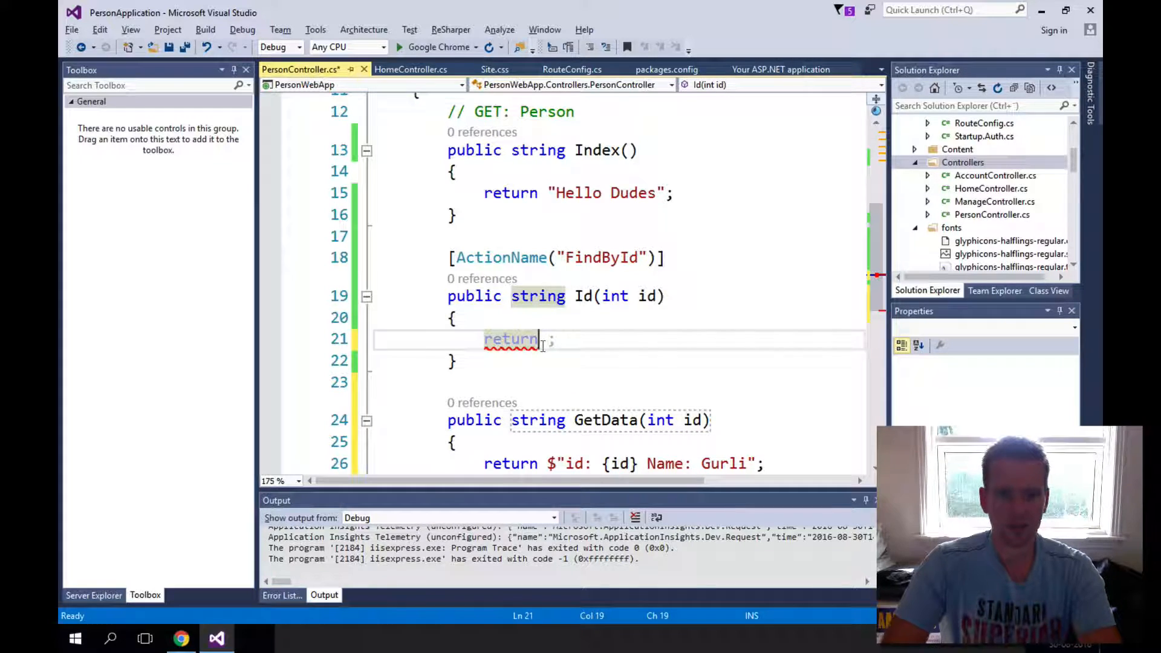
{"action": "type", "text": "Get"}
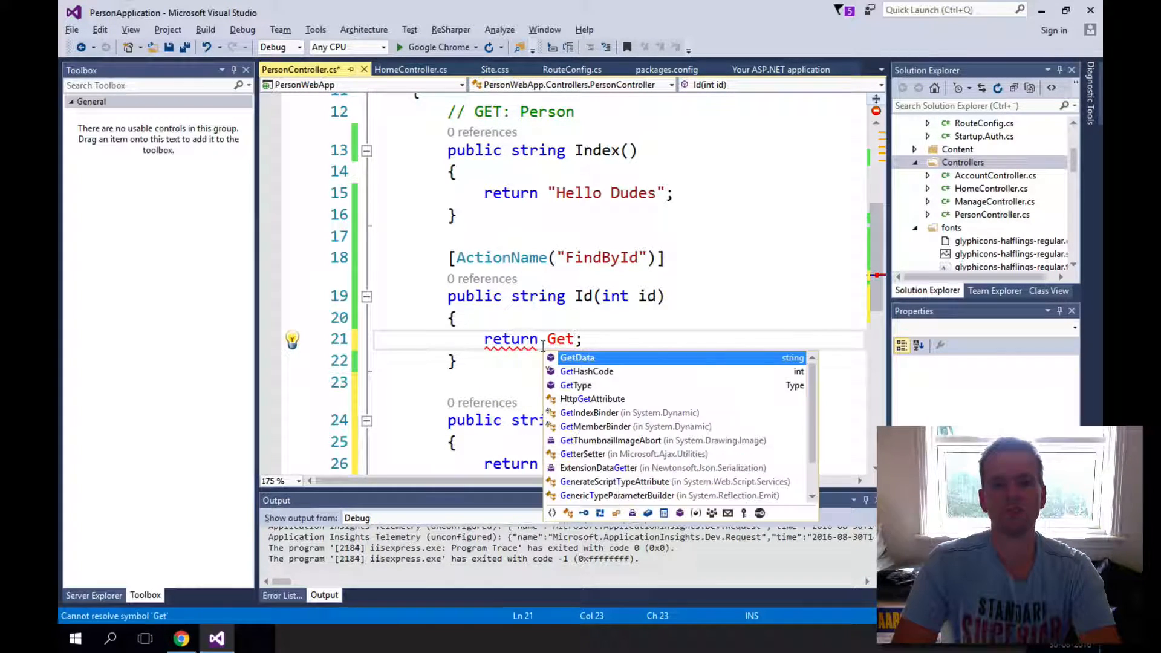
{"action": "type", "text": "Data(i"}
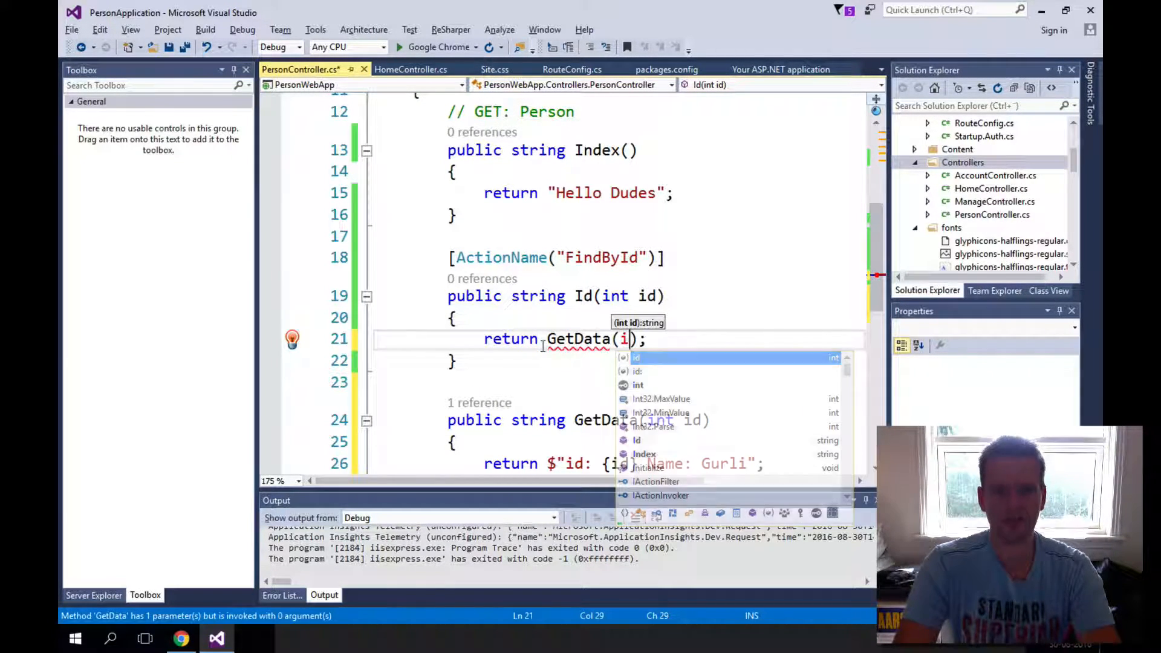
{"action": "type", "text": "d"}
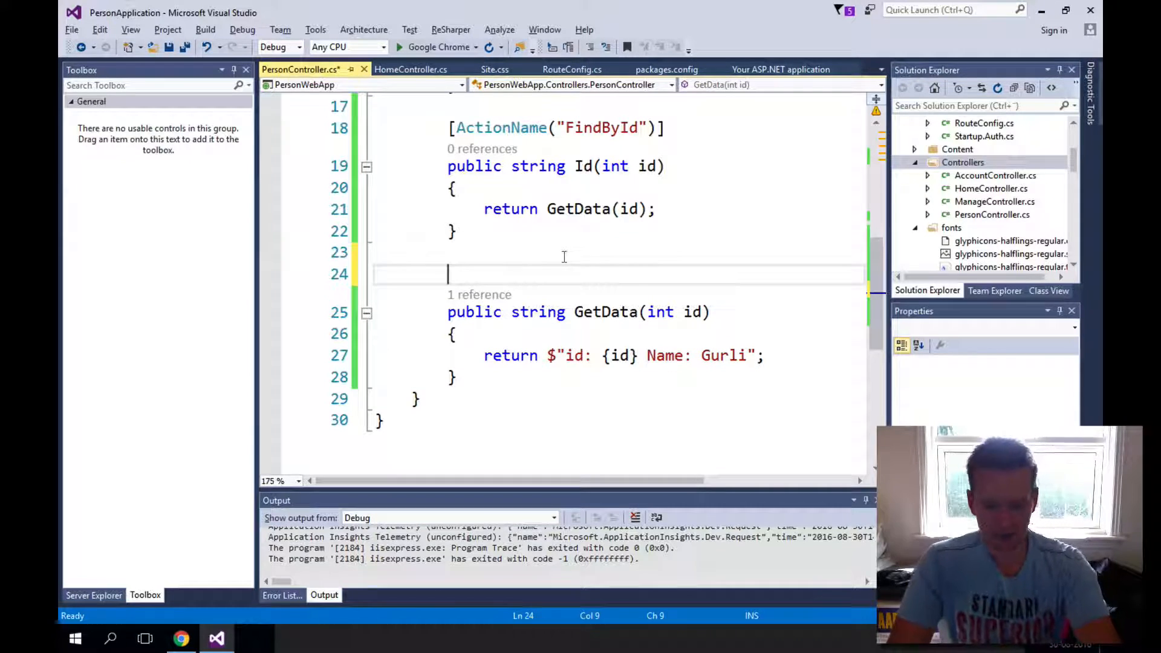
Add a [NonAction] attribute above public string GetData(int id).
{"action": "type", "text": "["}
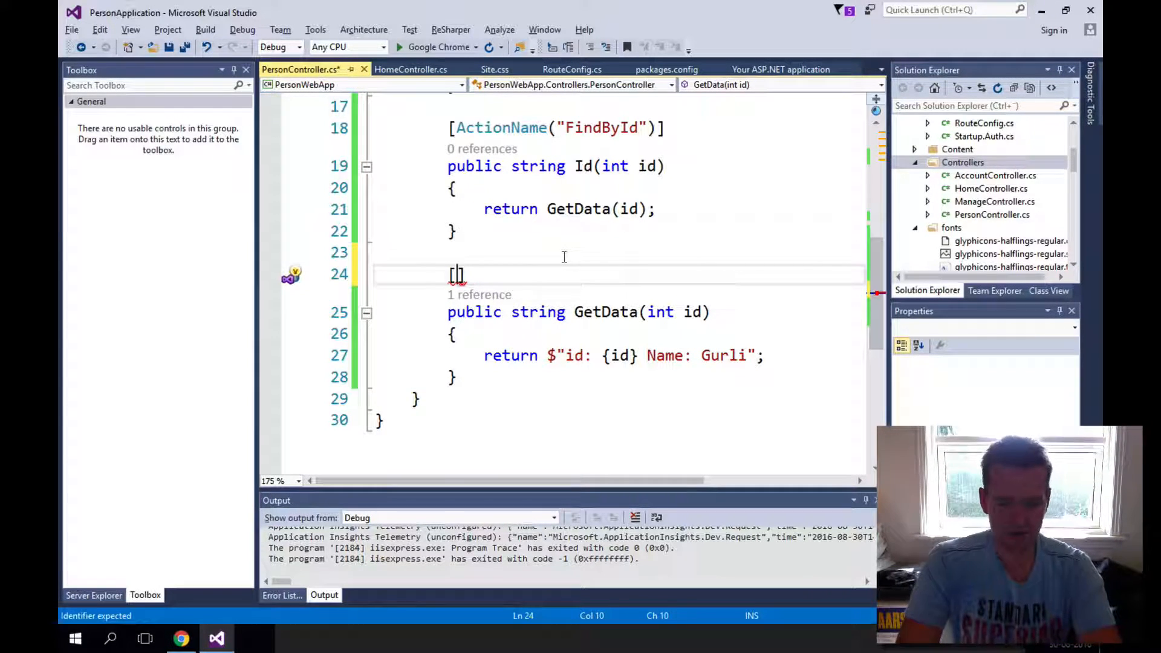
{"action": "type", "text": "Non"}
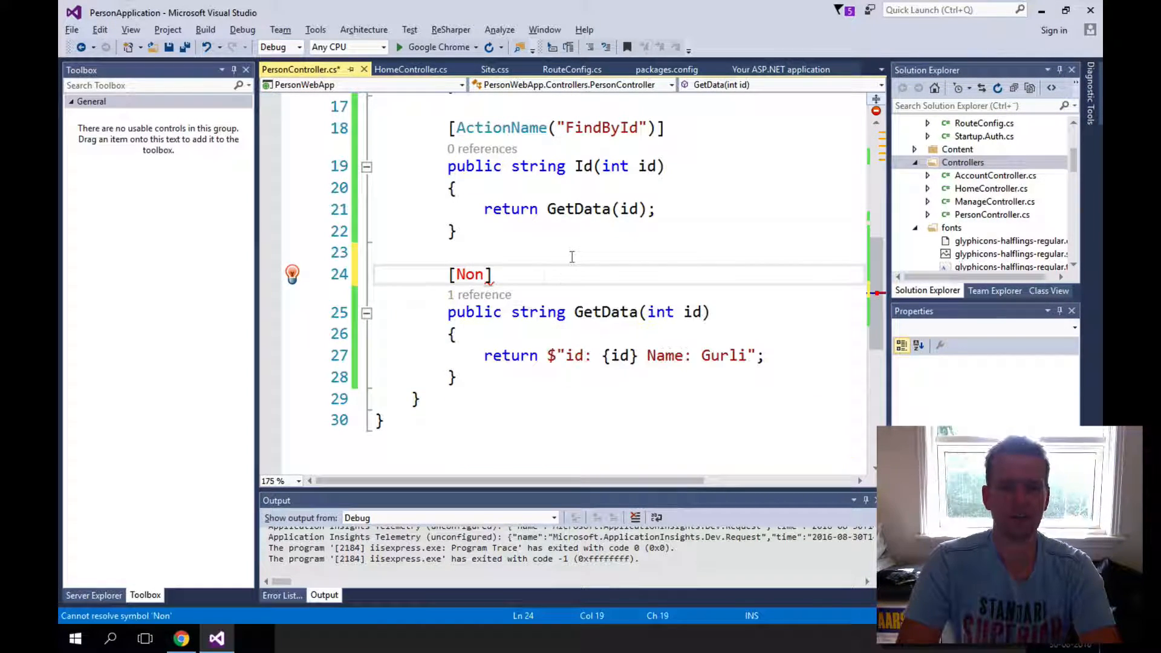
{"action": "type", "text": "Action"}
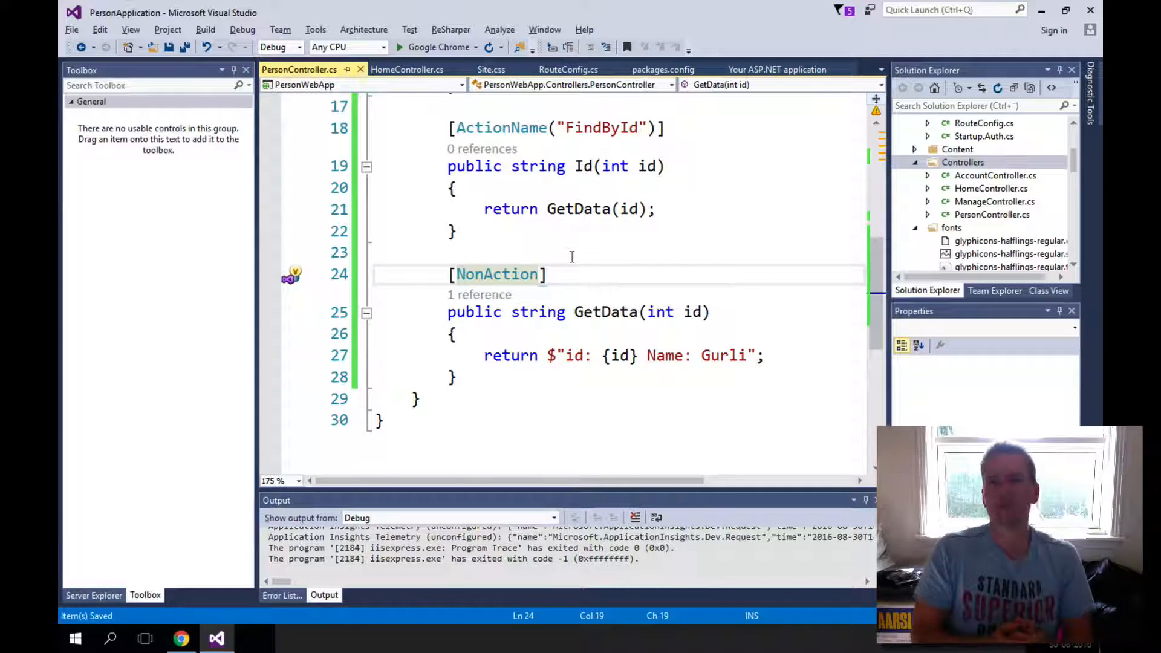